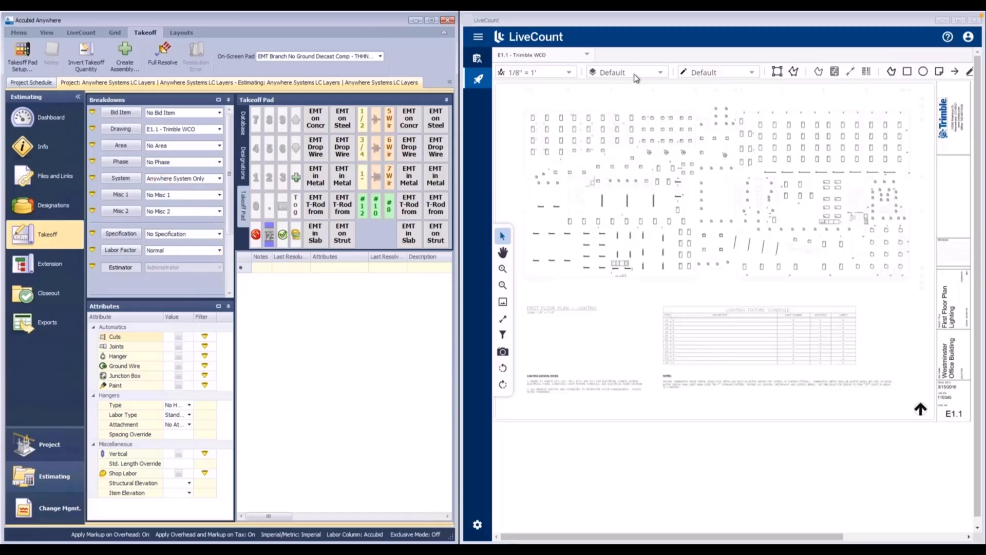
Step: Choose the Anywhere System Only layer for the EMT on Concrete takeoff
left_click(635, 72)
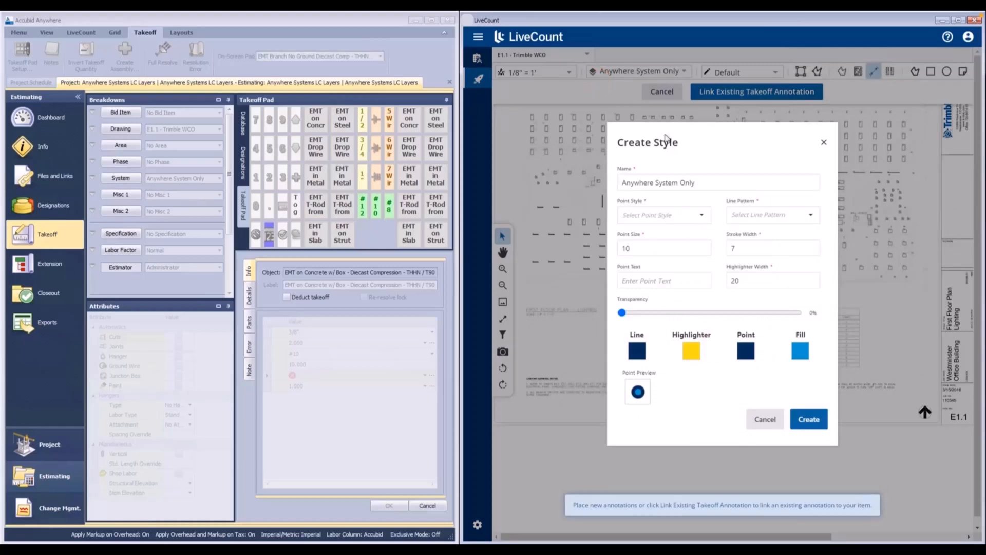
mouse_move(673, 152)
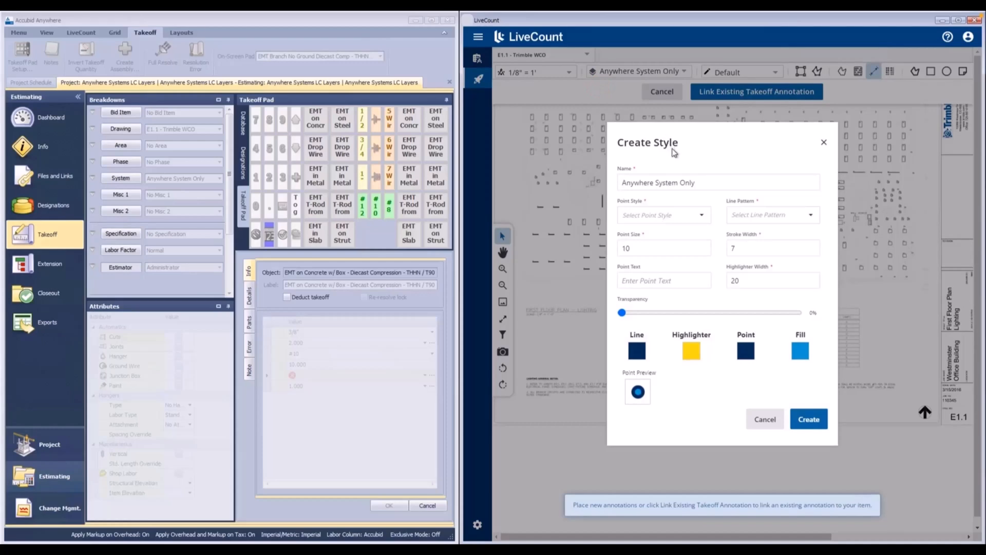
mouse_move(683, 214)
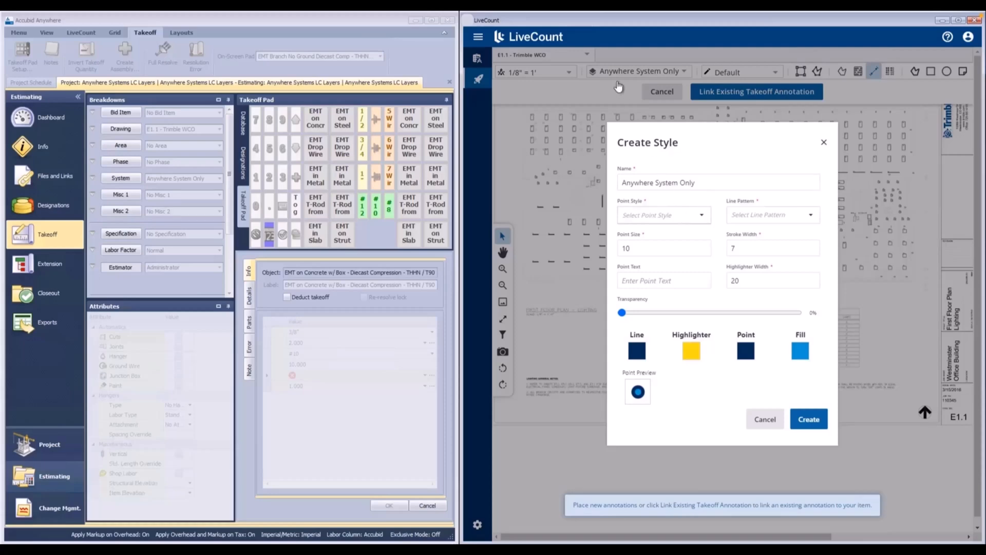
mouse_move(745, 433)
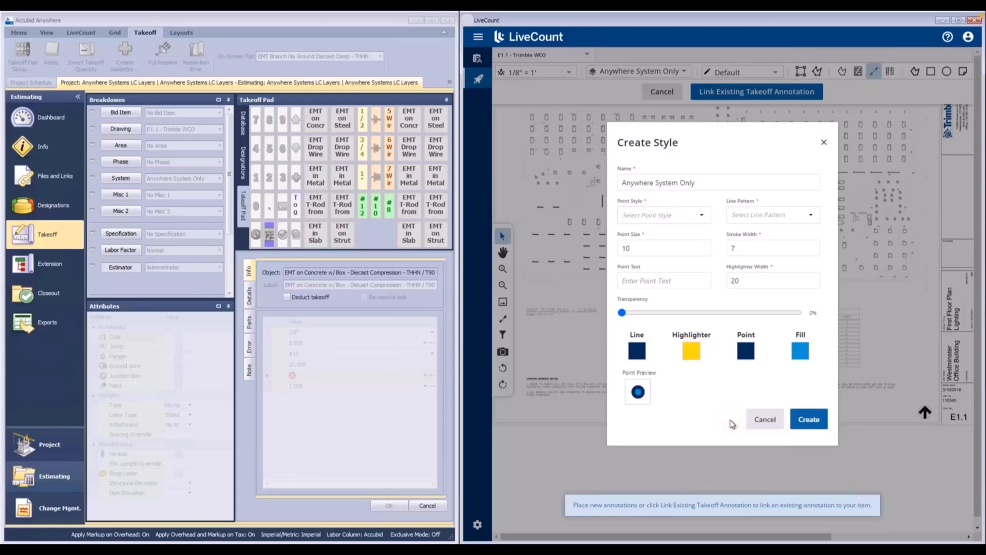
mouse_move(720, 423)
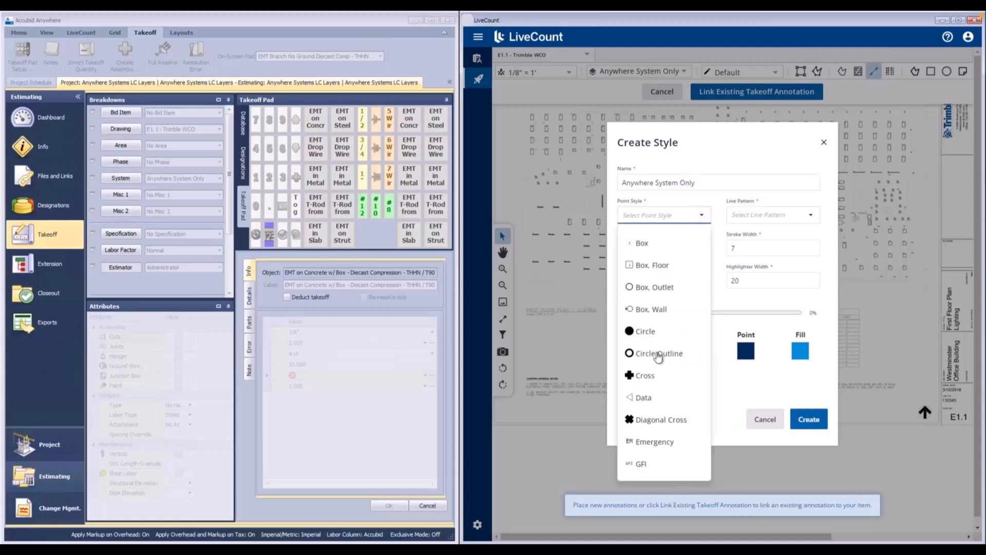
Step: Give the Anywhere System Only style cross points and a dashed green line, and create it
left_click(644, 375)
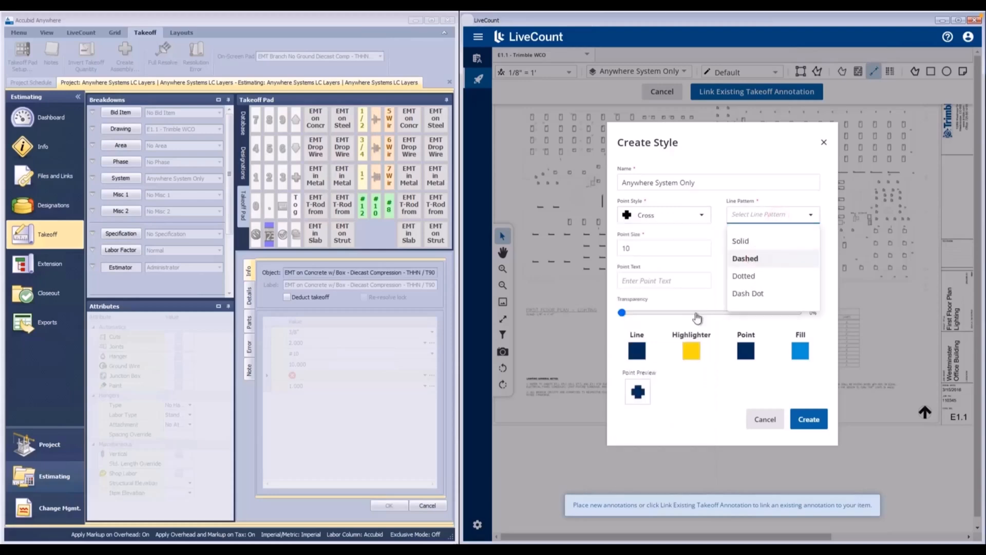
left_click(745, 257)
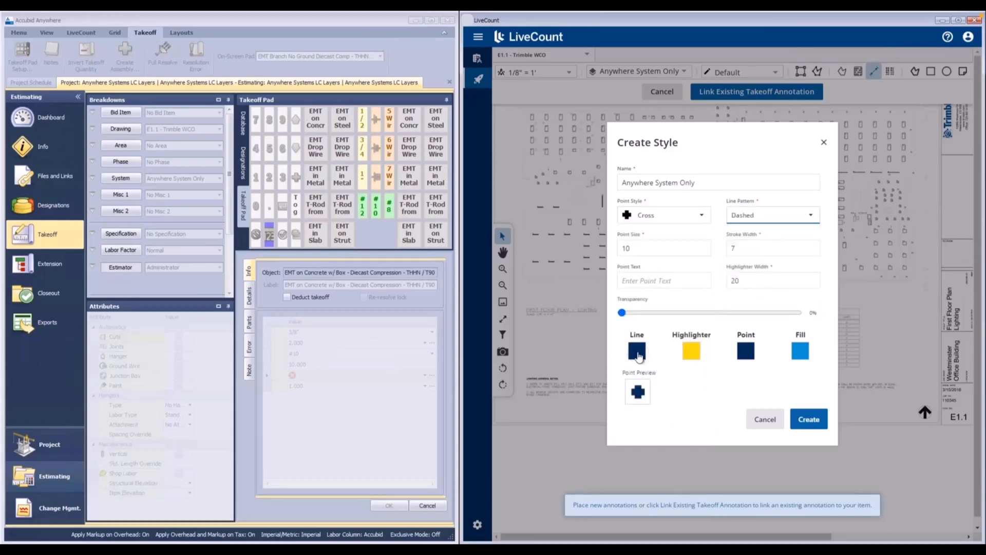
left_click(636, 351)
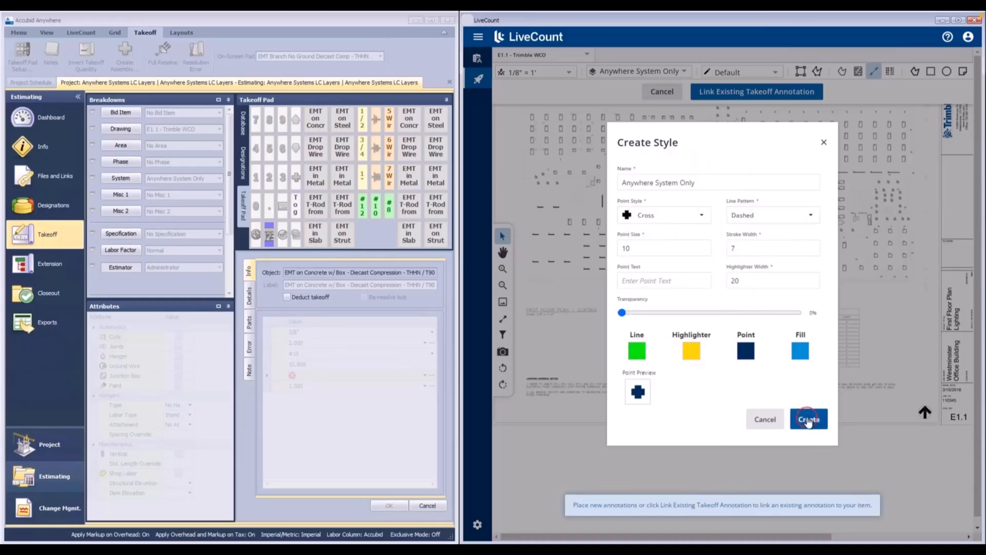
mouse_move(579, 300)
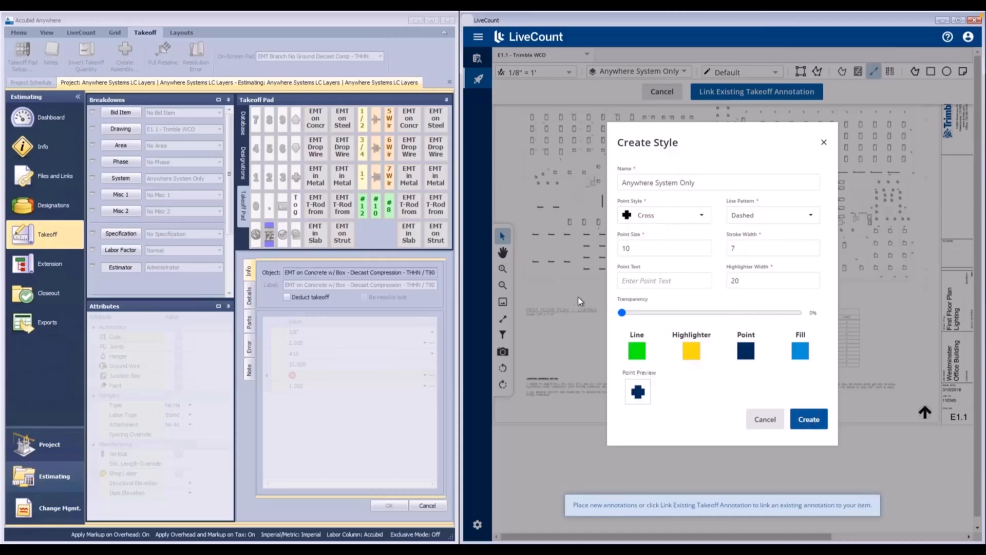
left_click(808, 419)
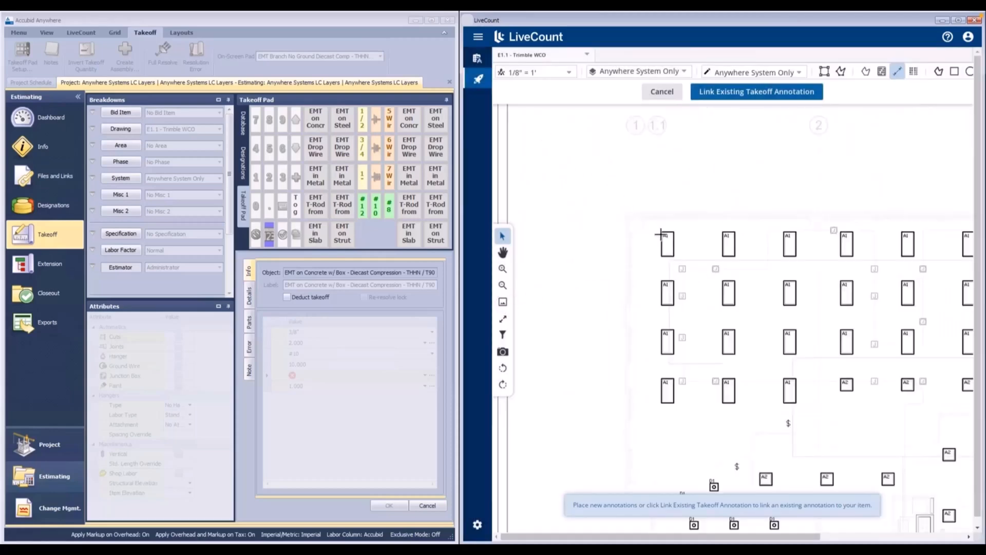
Step: Draw the 28.92 ft run across the top fixture row, then review its annotation and layers
left_click_drag(666, 243, 840, 243)
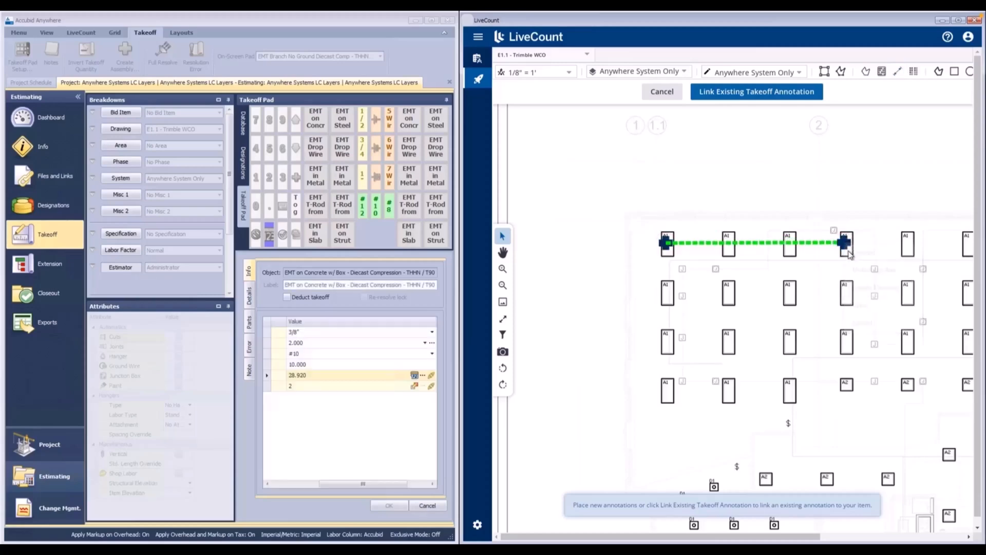
left_click(389, 504)
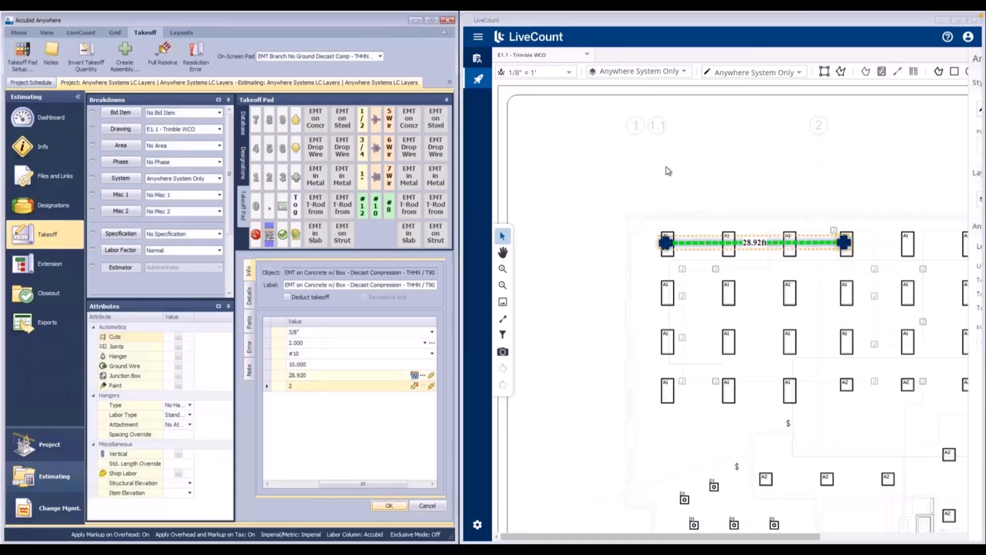
left_click(683, 71)
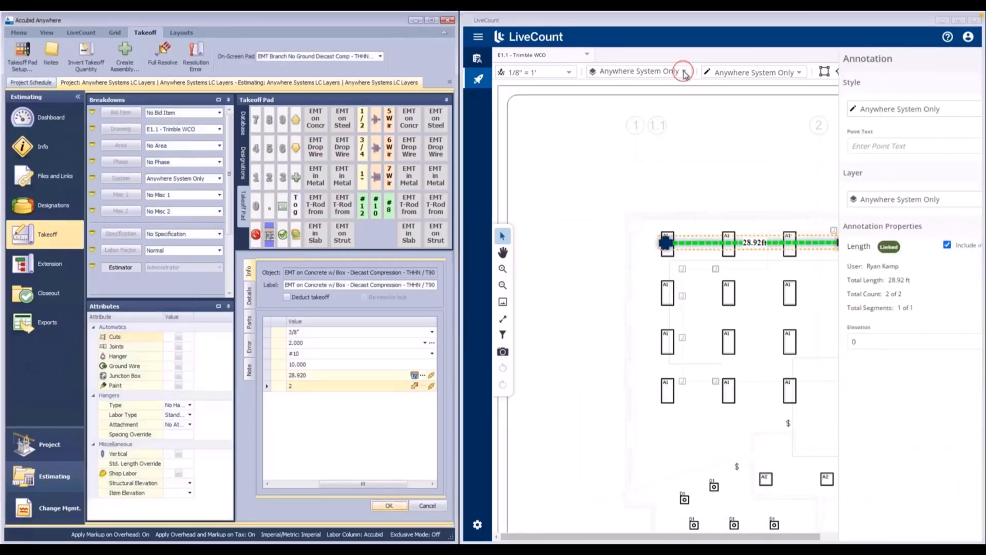
left_click(683, 70)
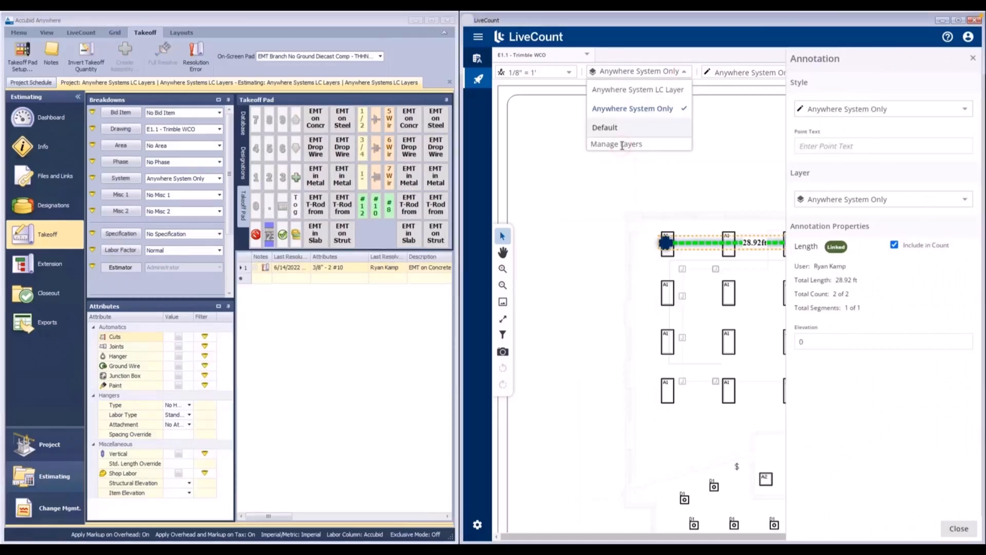
left_click(615, 143)
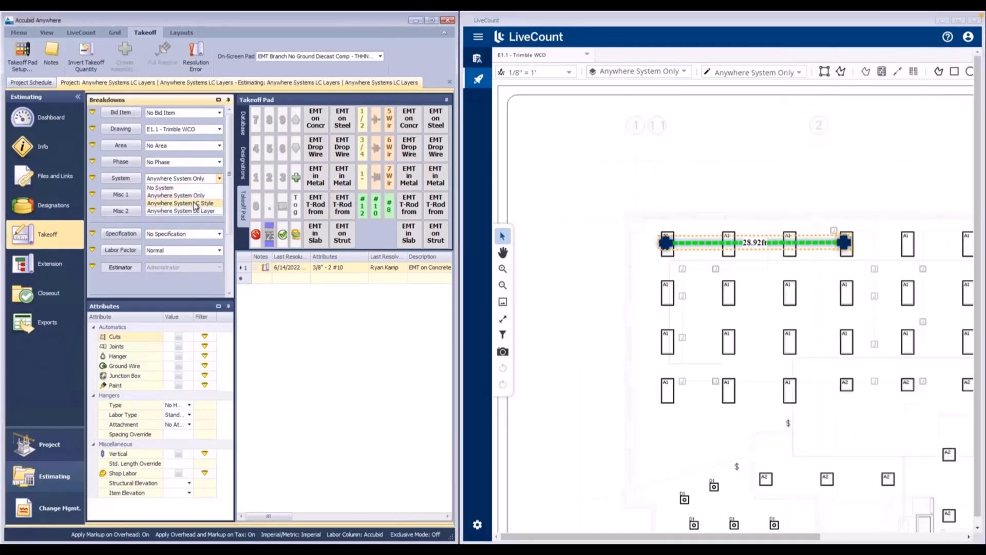
Step: Pick the system, then draw and commit the 28.75 ft run along the second row
left_click(180, 203)
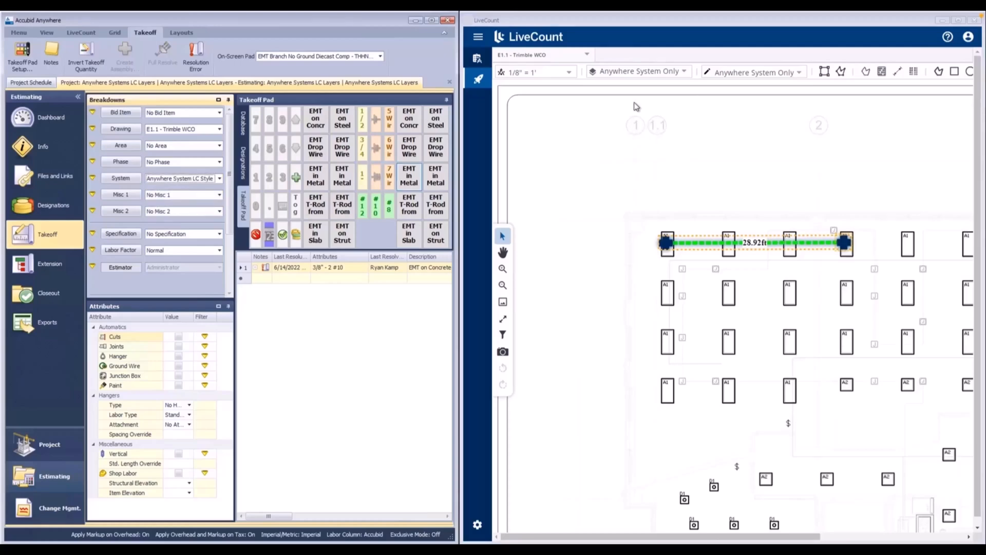
mouse_move(661, 79)
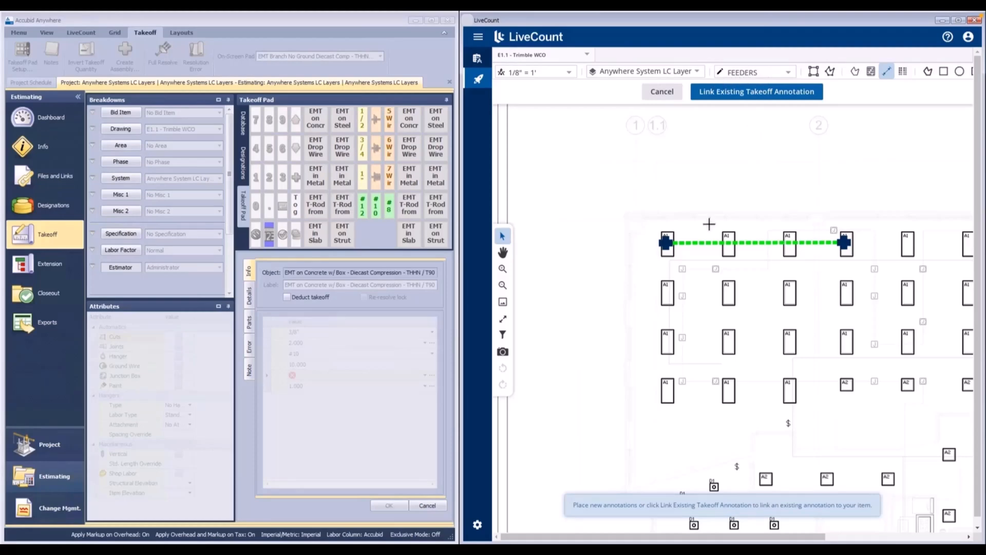
left_click(668, 290)
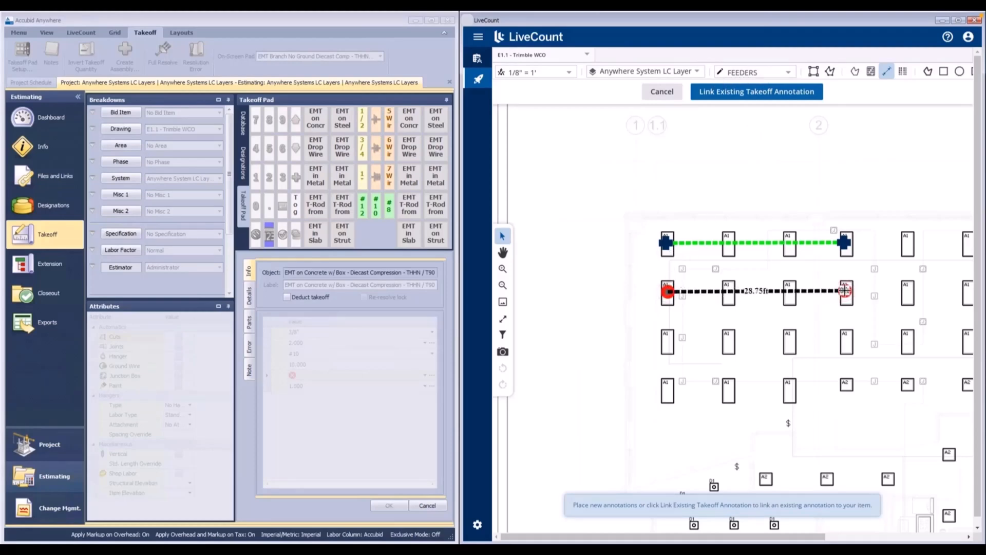
right_click(846, 291)
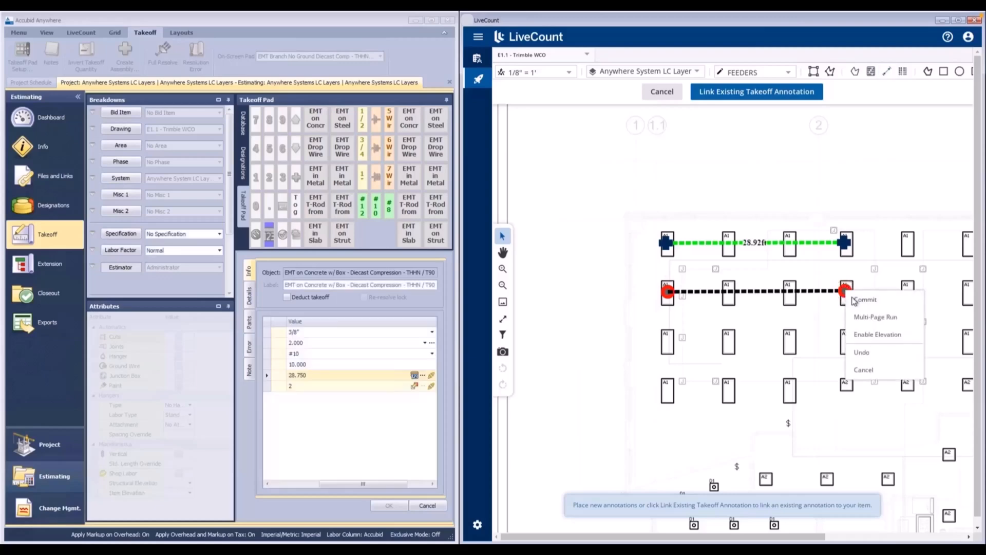
left_click(866, 299)
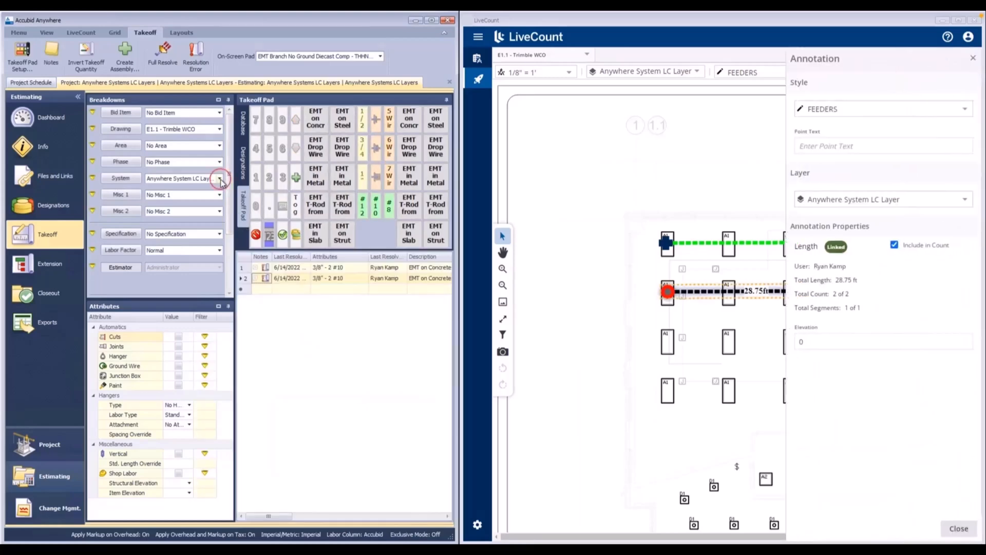
Step: Choose Anywhere System LC Style from the System breakdown dropdown
left_click(219, 179)
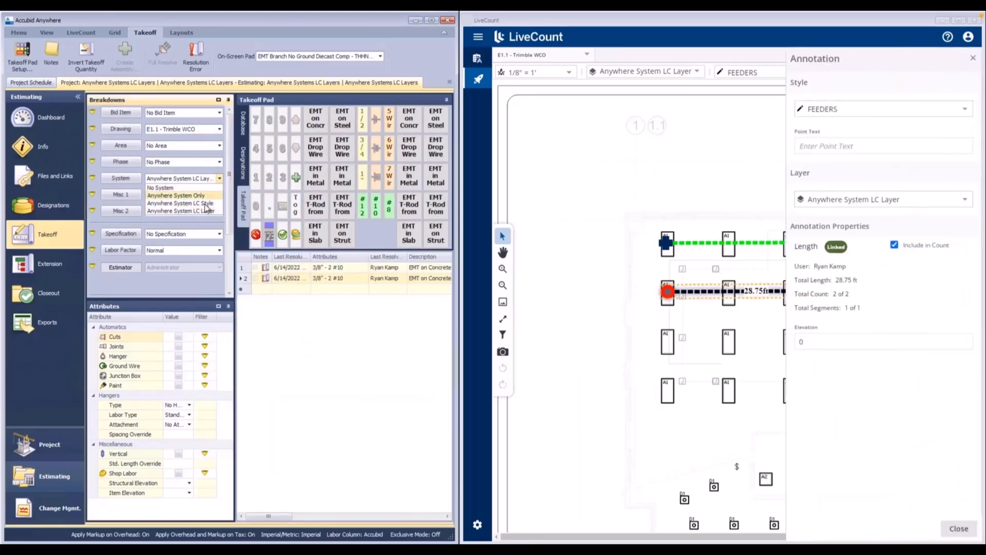
left_click(180, 203)
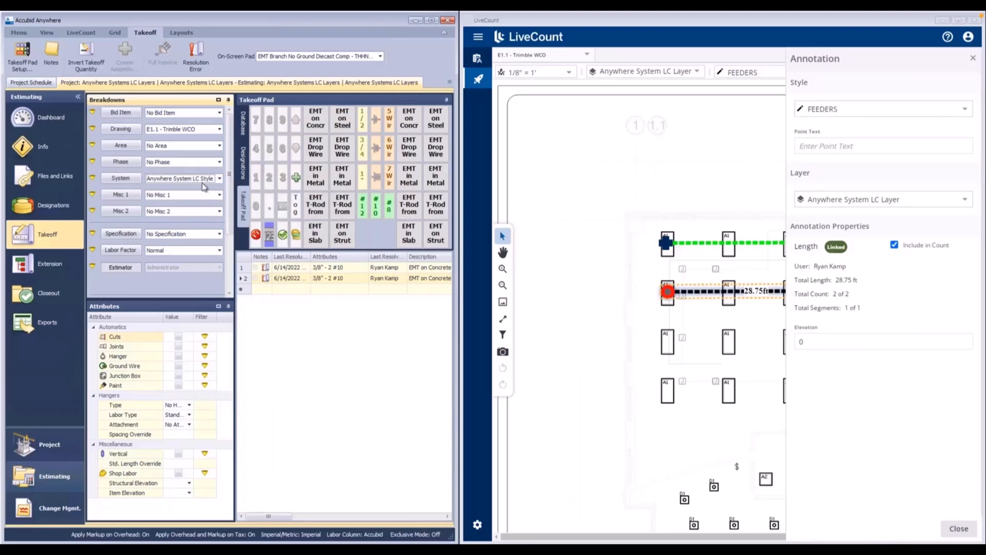
mouse_move(974, 62)
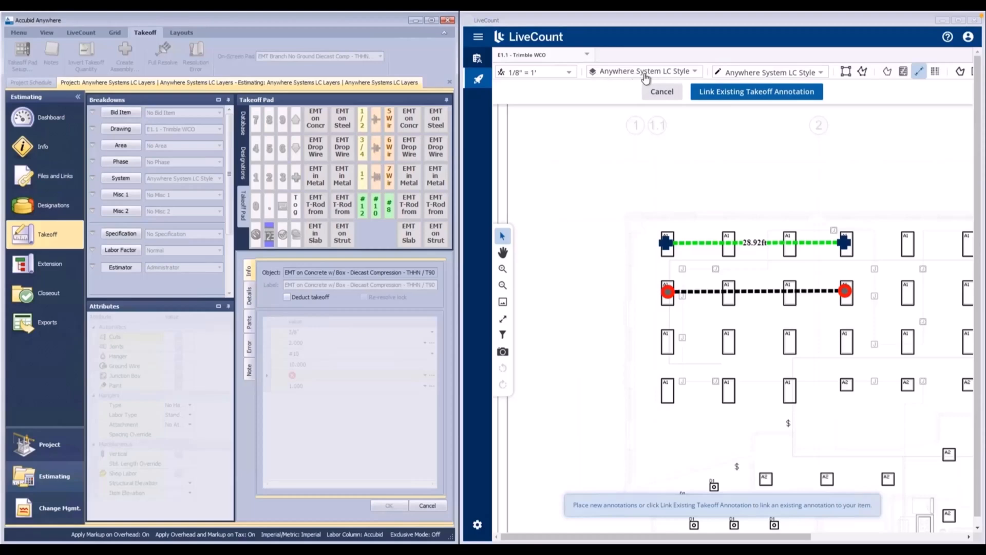
mouse_move(736, 80)
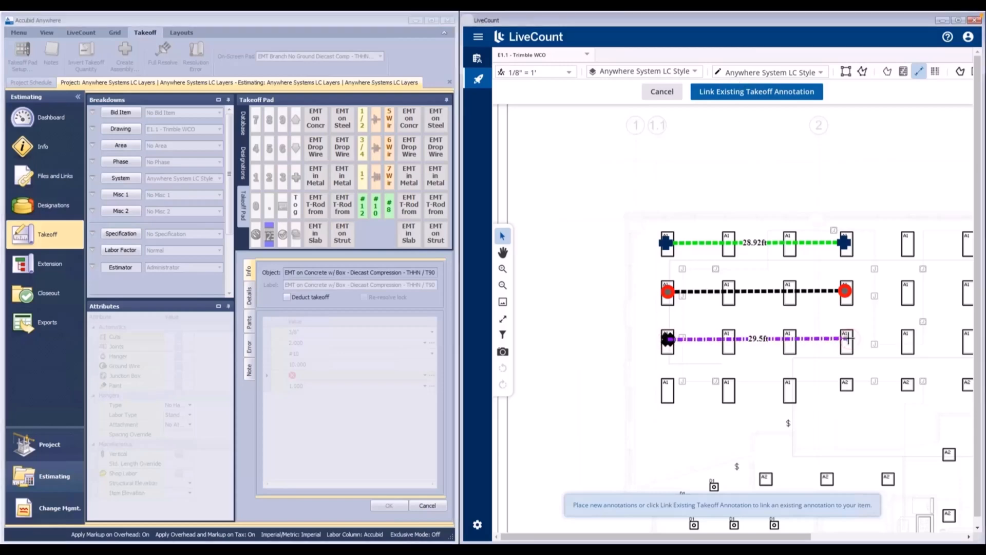
Step: Finish the 29.5 ft third-row run and close its annotation details
right_click(848, 338)
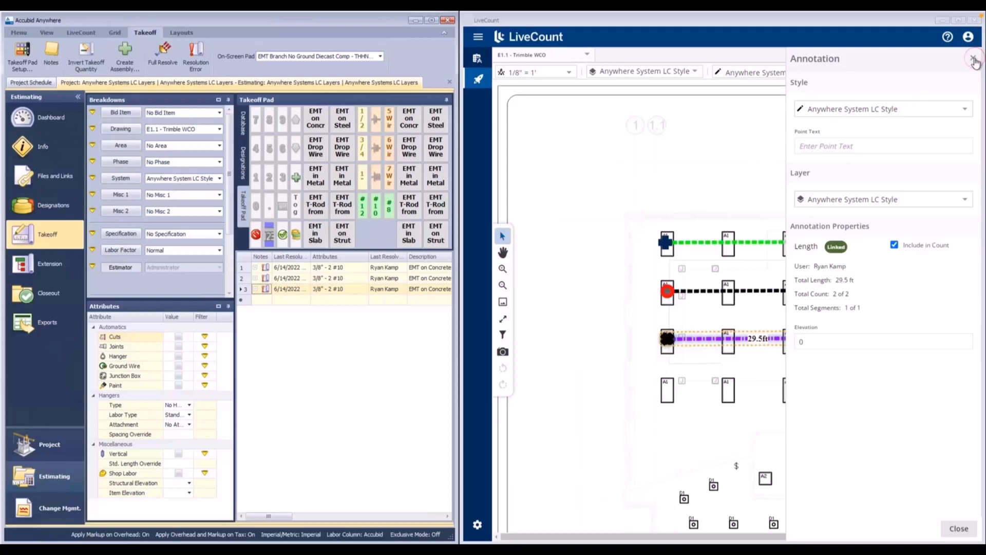
left_click(975, 62)
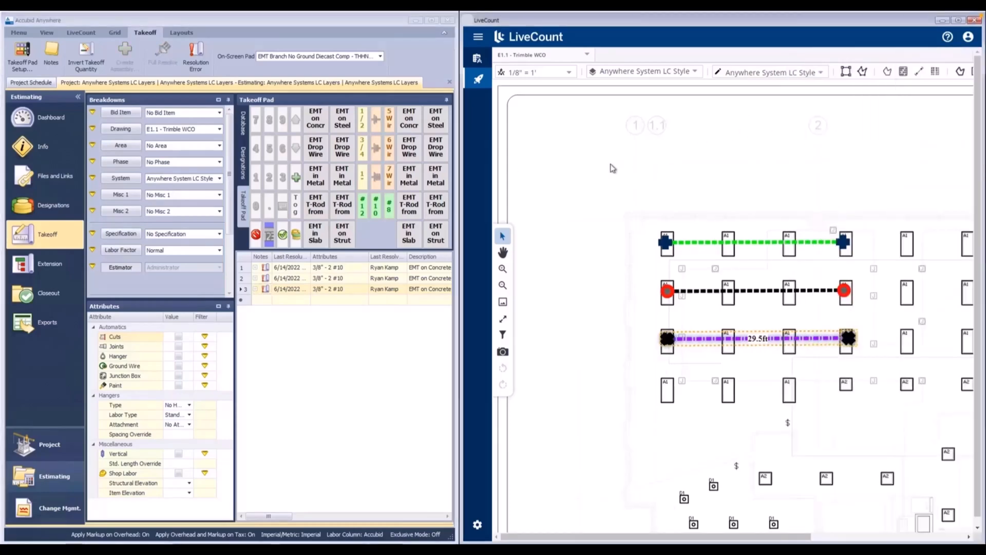